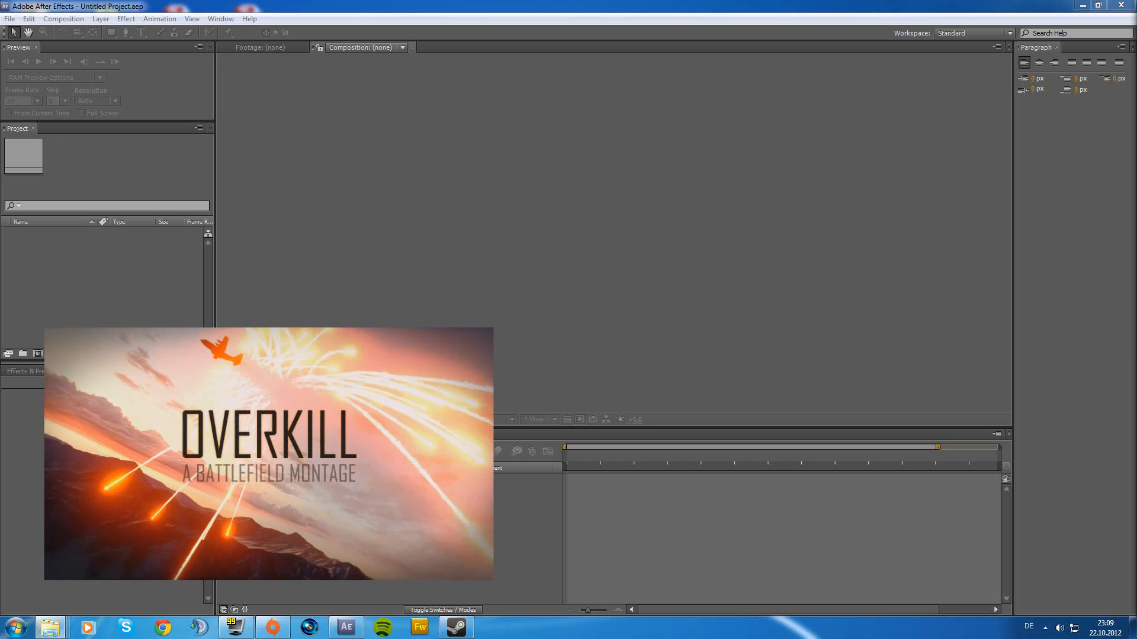
Create a new 1920×1080, 30 fps composition and confirm its settings.
click(10, 18)
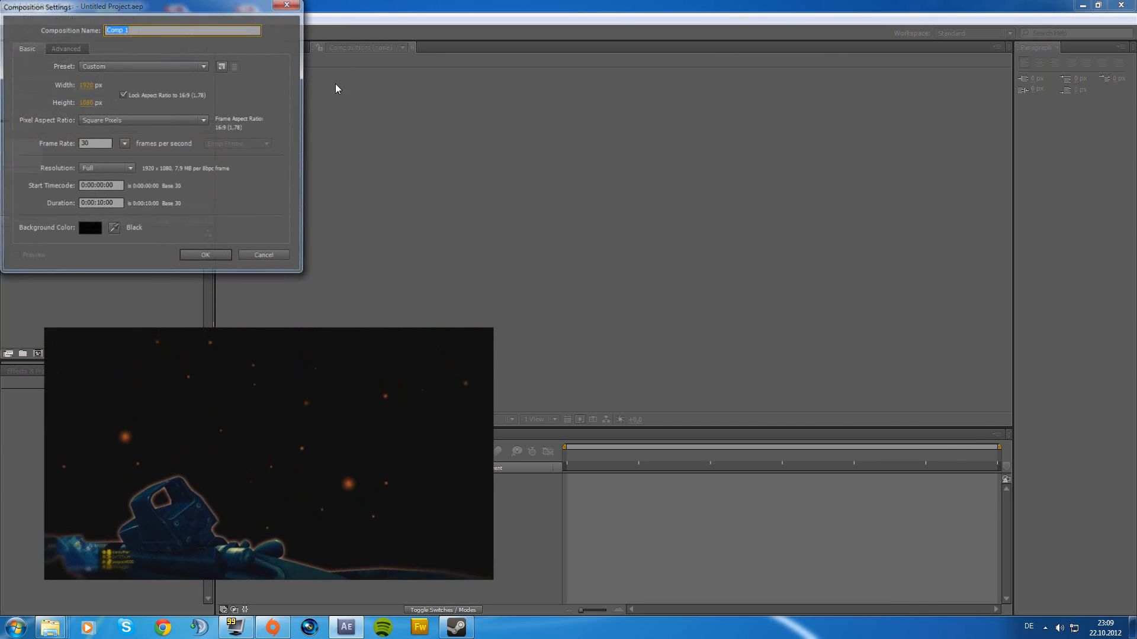
click(205, 254)
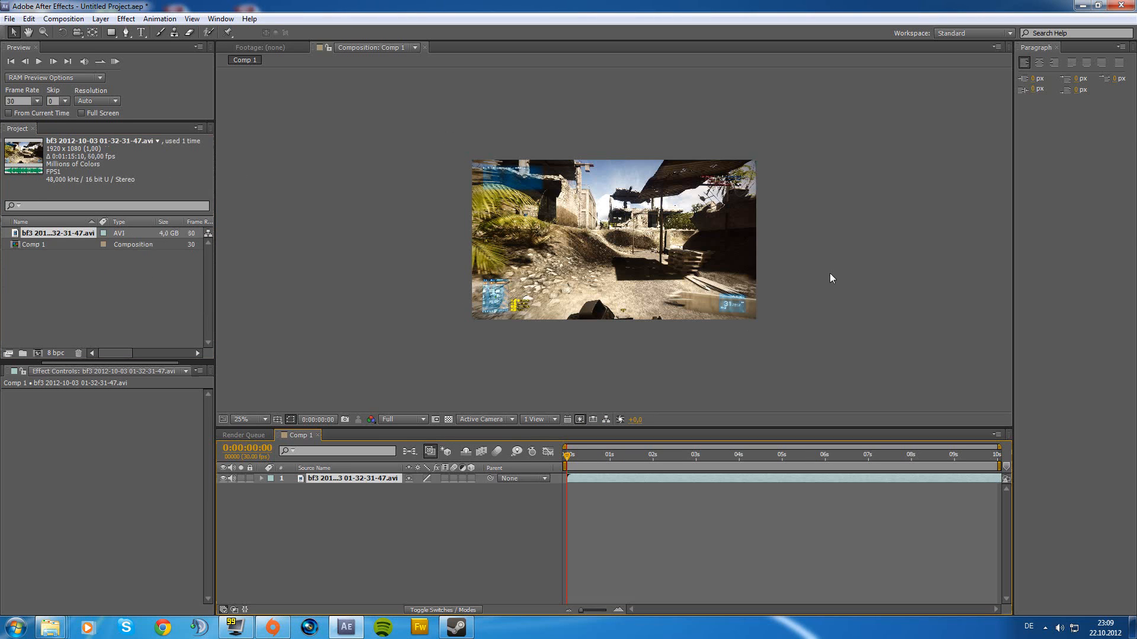
Scrub through the clip and park at frame 0:00:00:07 where the rifle is clearly visible.
click(570, 454)
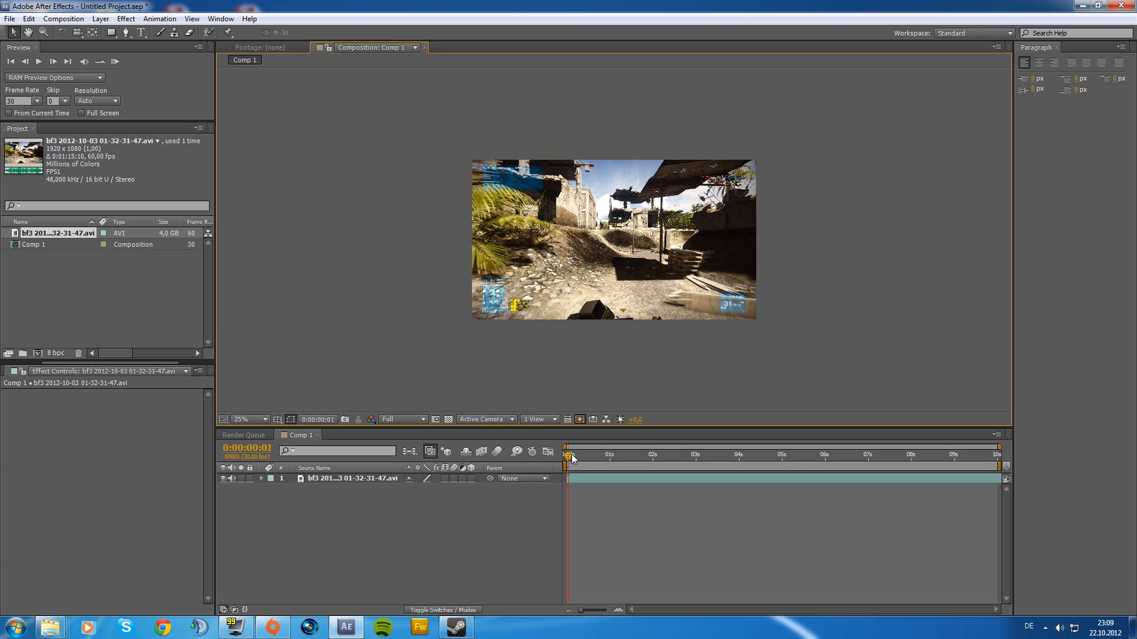
drag(569, 455, 592, 454)
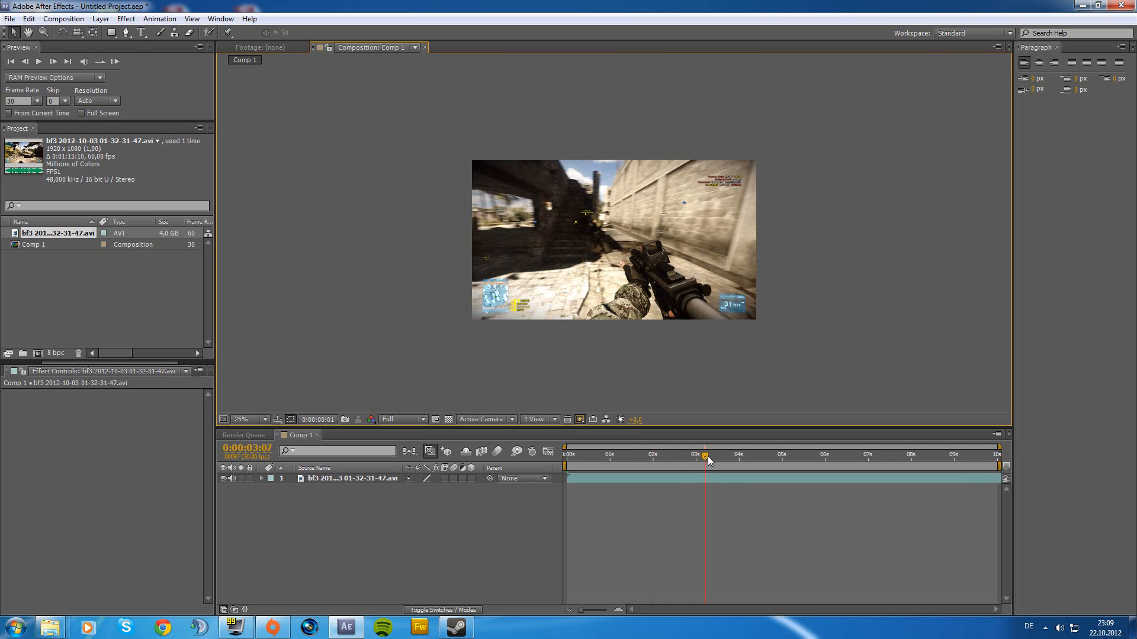
drag(705, 460, 670, 461)
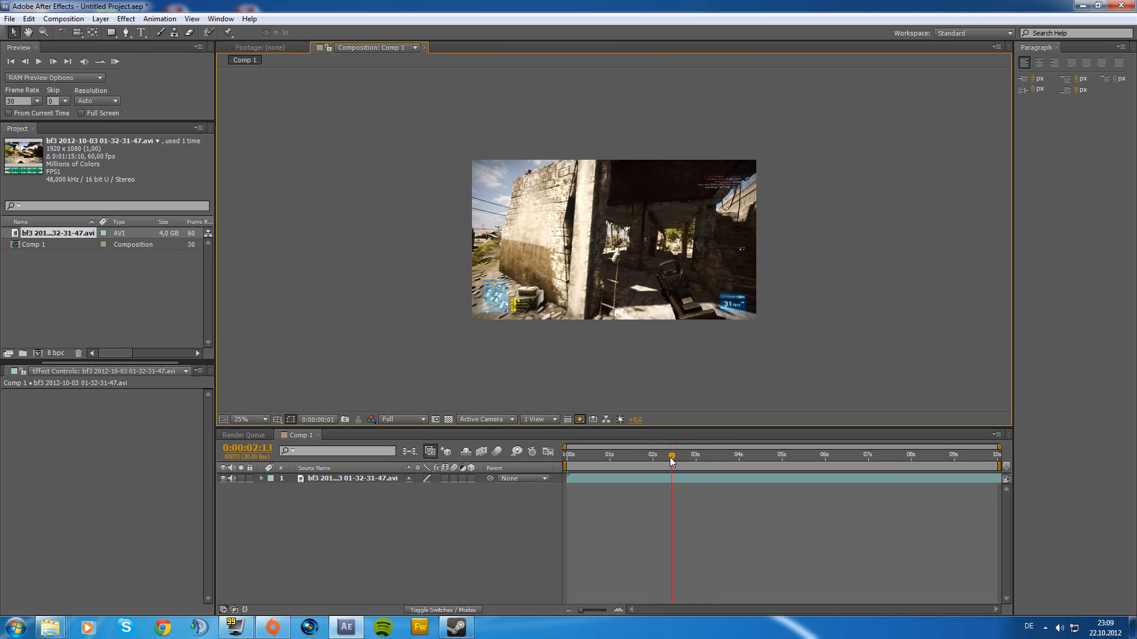
drag(670, 455, 667, 455)
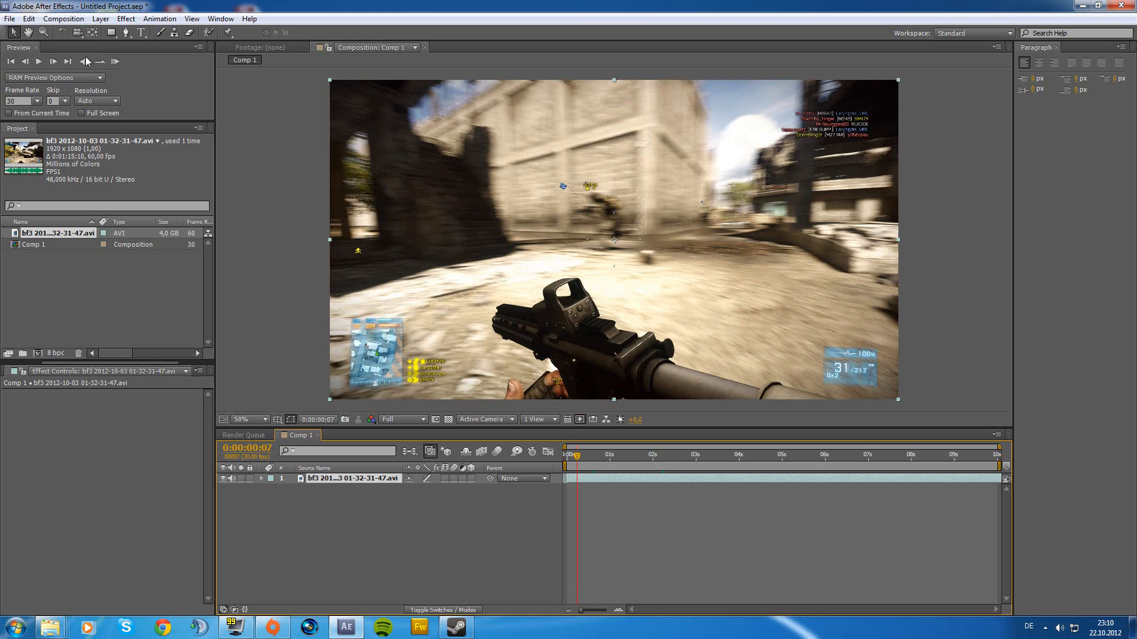
With the Pen tool, place the first mask points along the rifle's barrel outline.
click(126, 33)
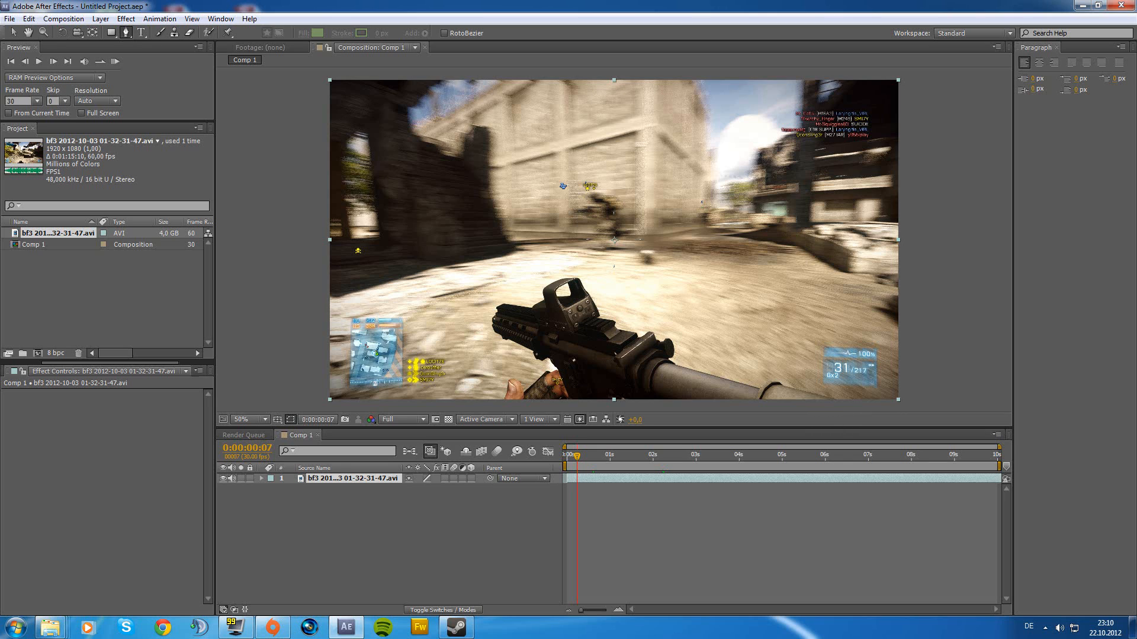
click(243, 419)
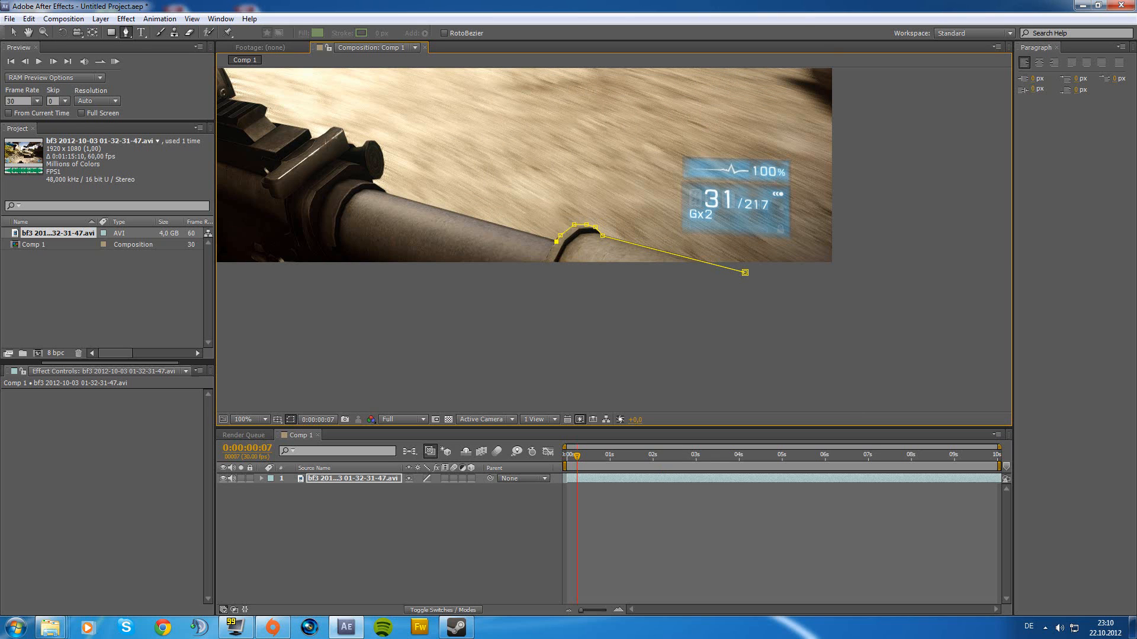
drag(576, 223, 384, 193)
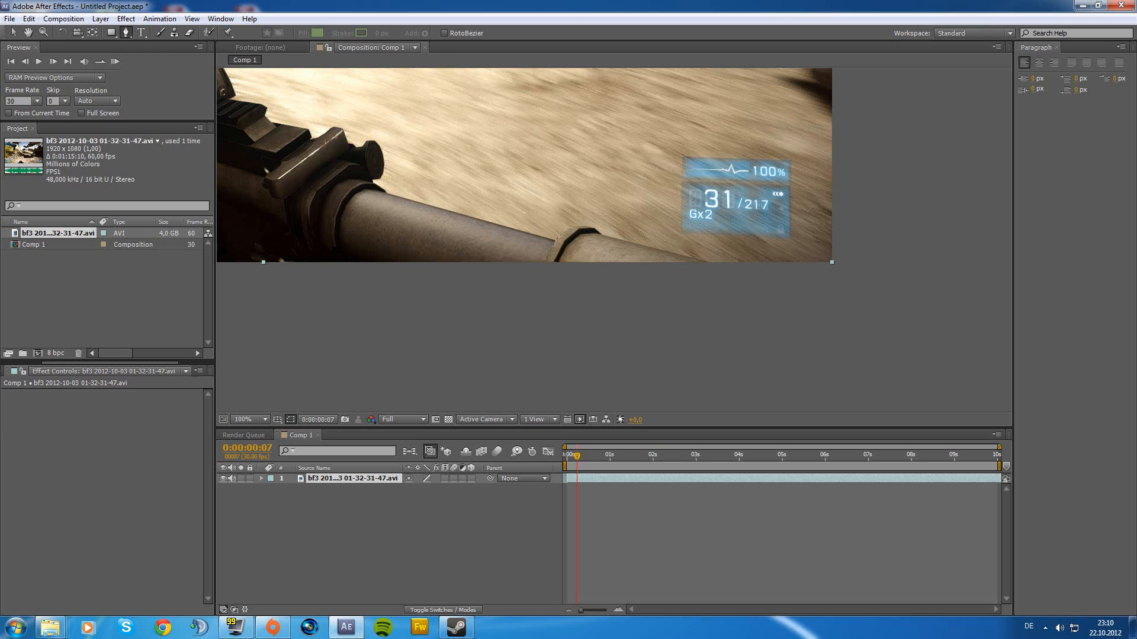
click(244, 419)
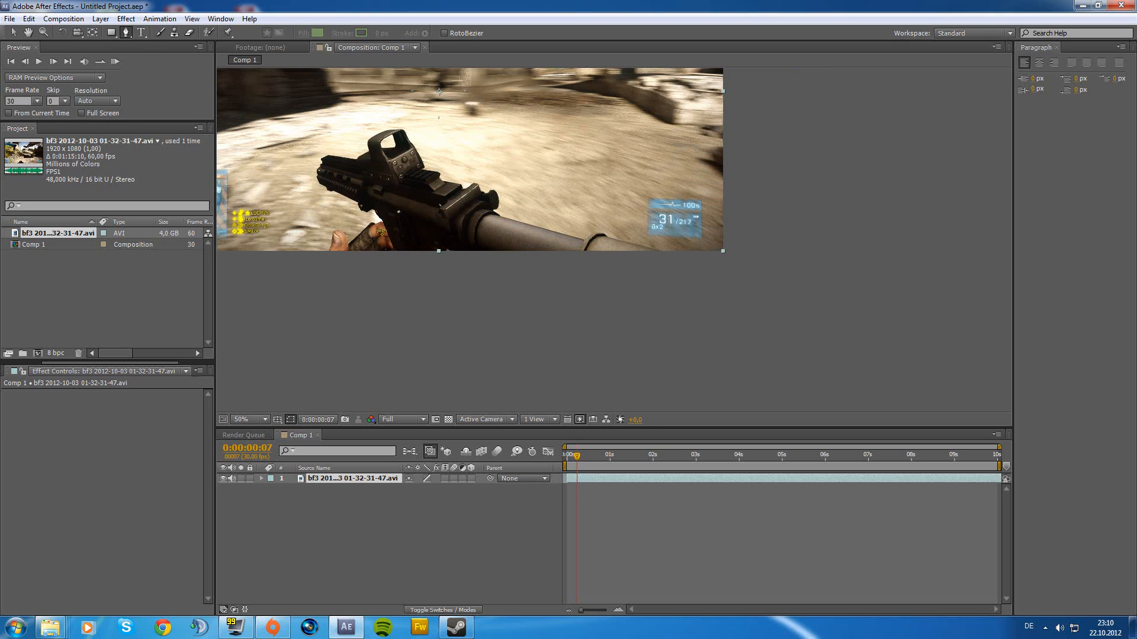
drag(499, 212, 685, 260)
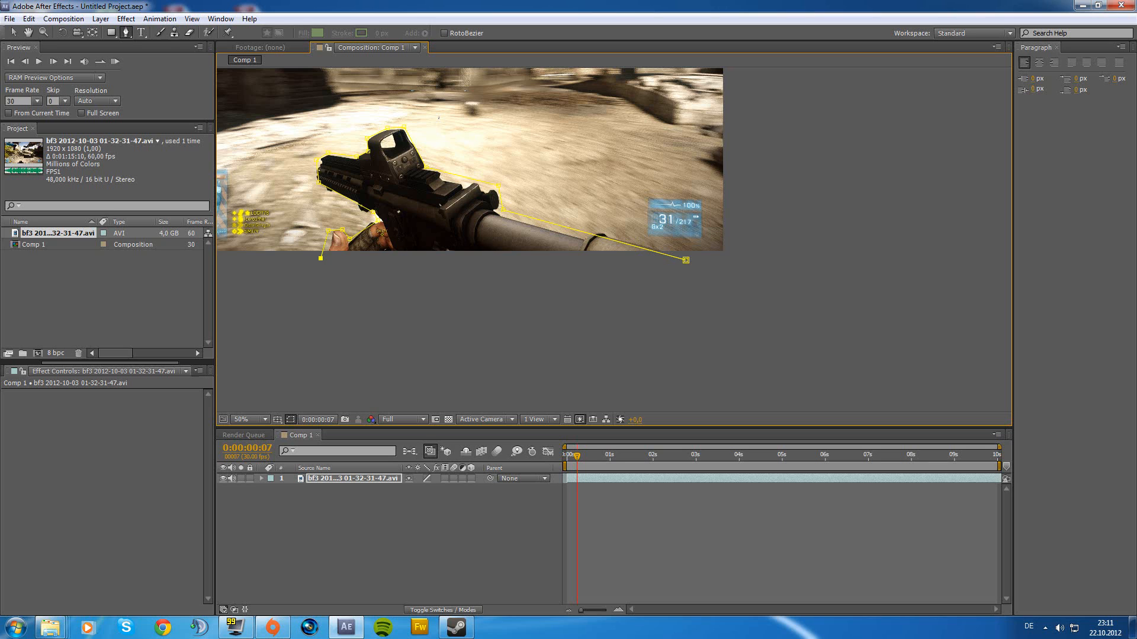
Close the mask around the rifle and hand, then reveal Mask 1's properties on the layer.
click(246, 419)
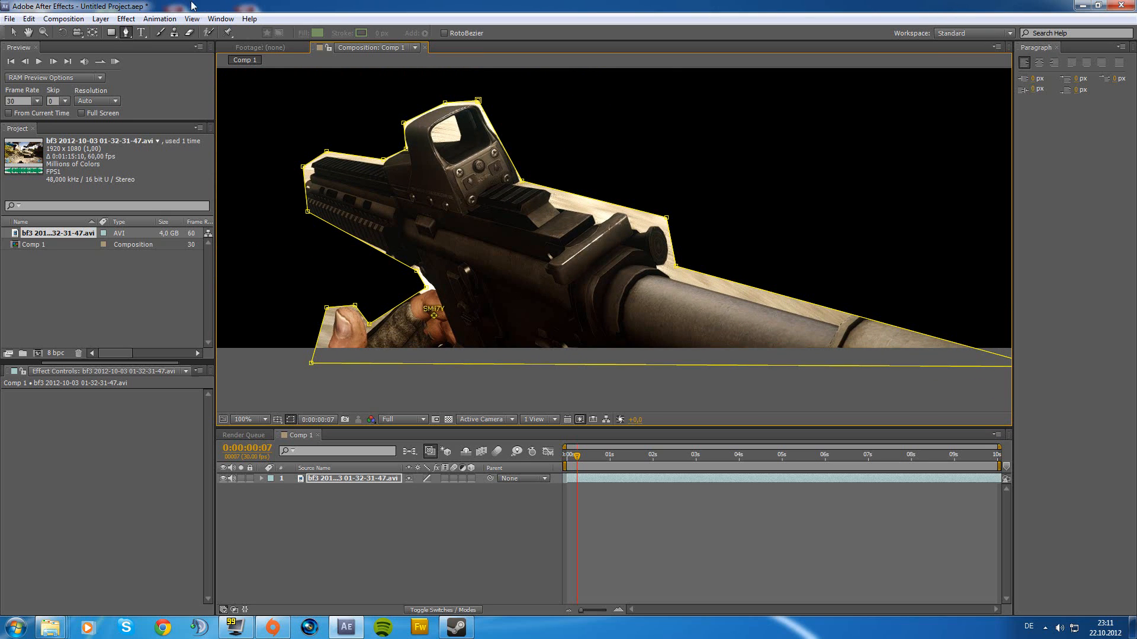
mouse_move(12, 33)
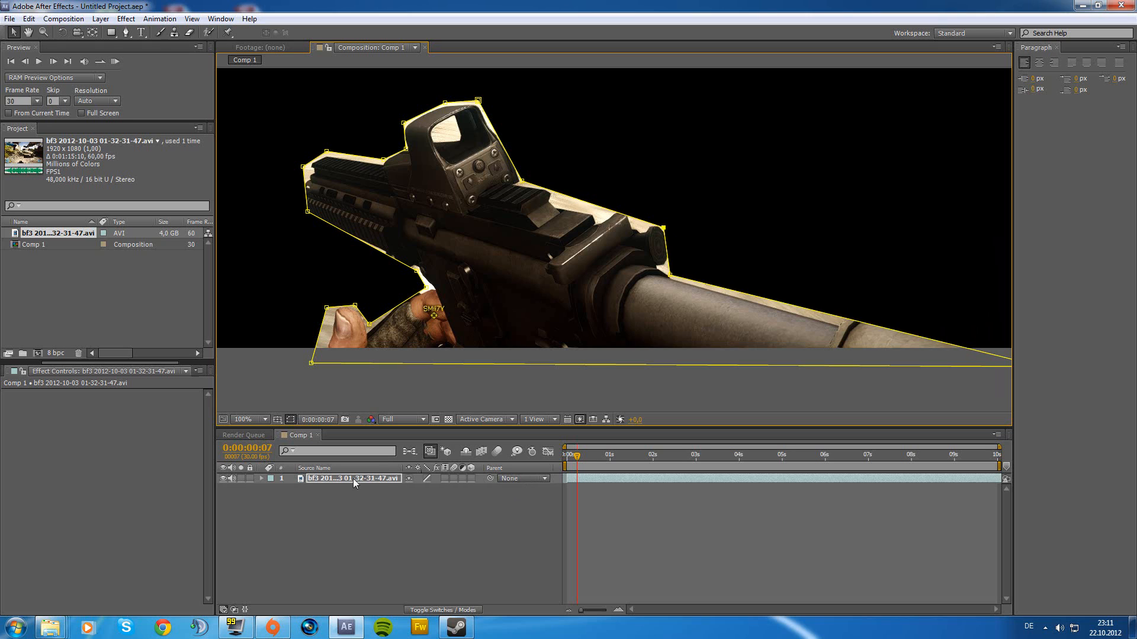
click(272, 479)
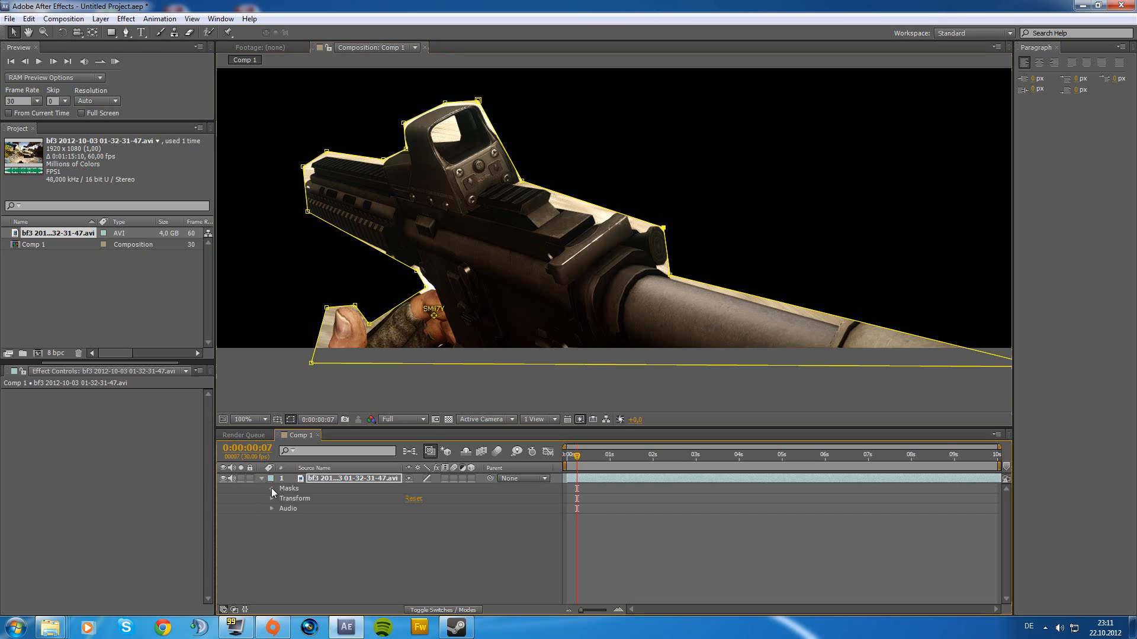
click(272, 488)
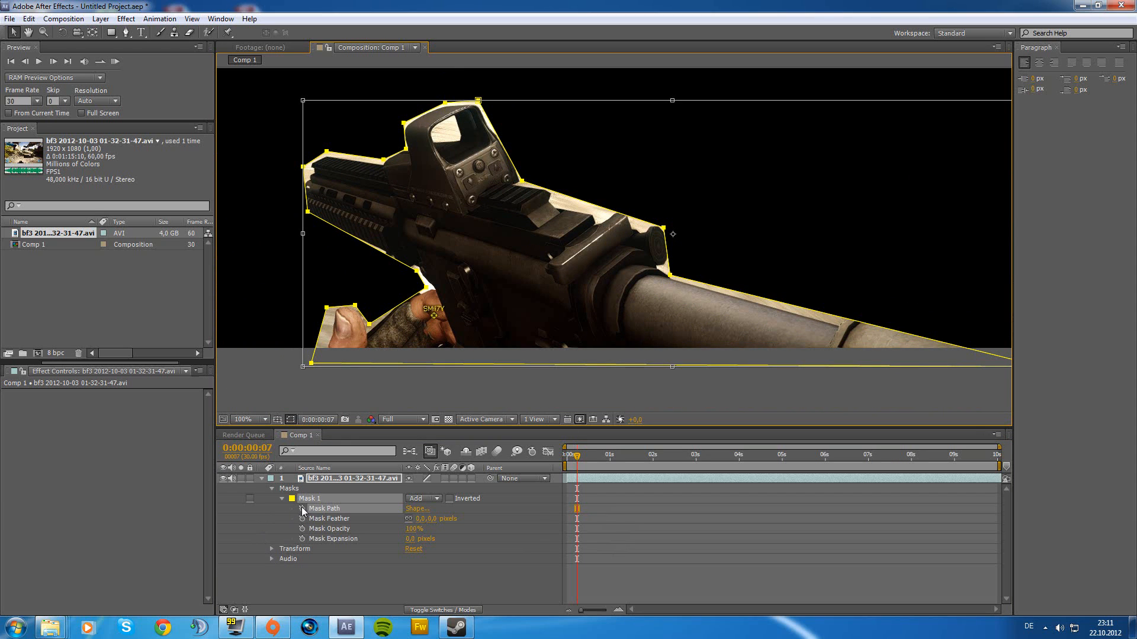
mouse_move(407, 520)
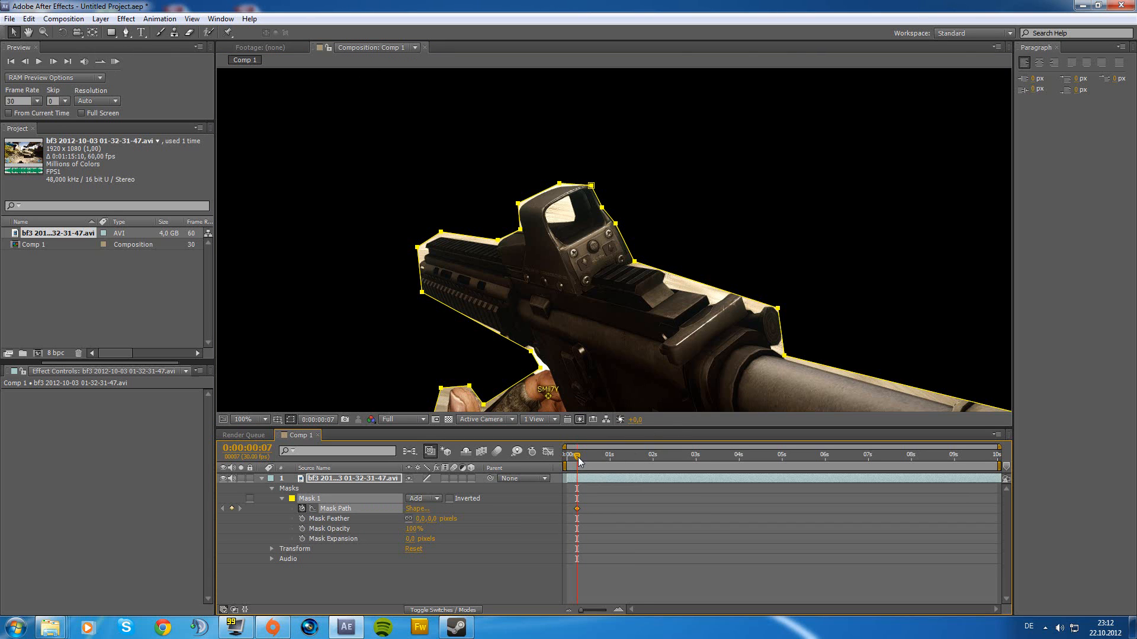
At frame 8, drag Mask 1's vertices so the outline hugs the rifle and hand again.
click(576, 448)
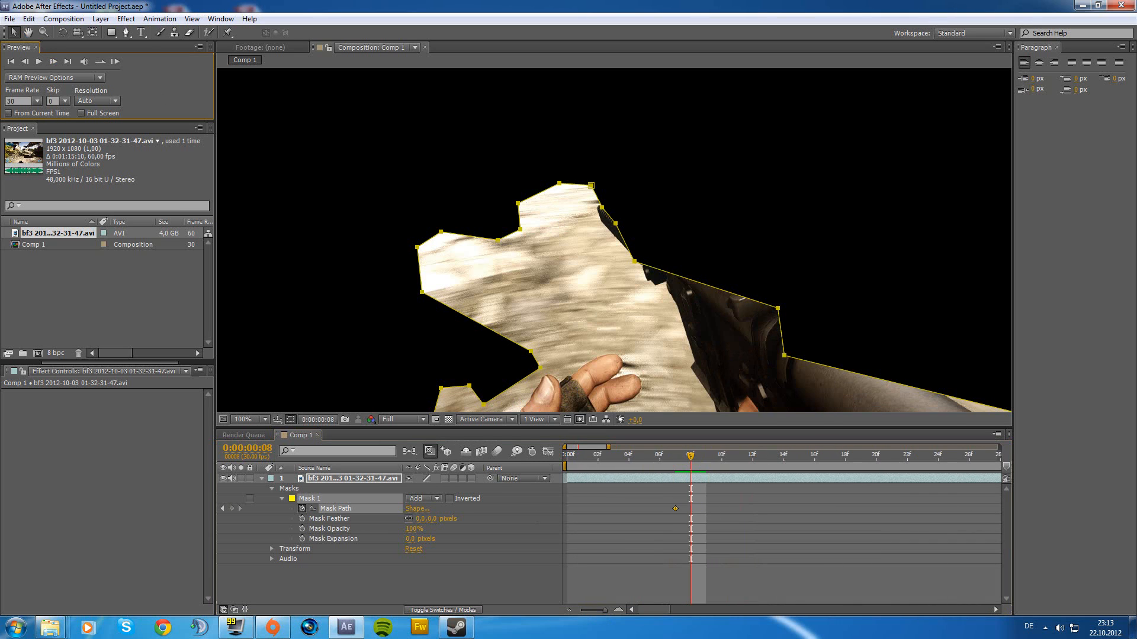
click(246, 419)
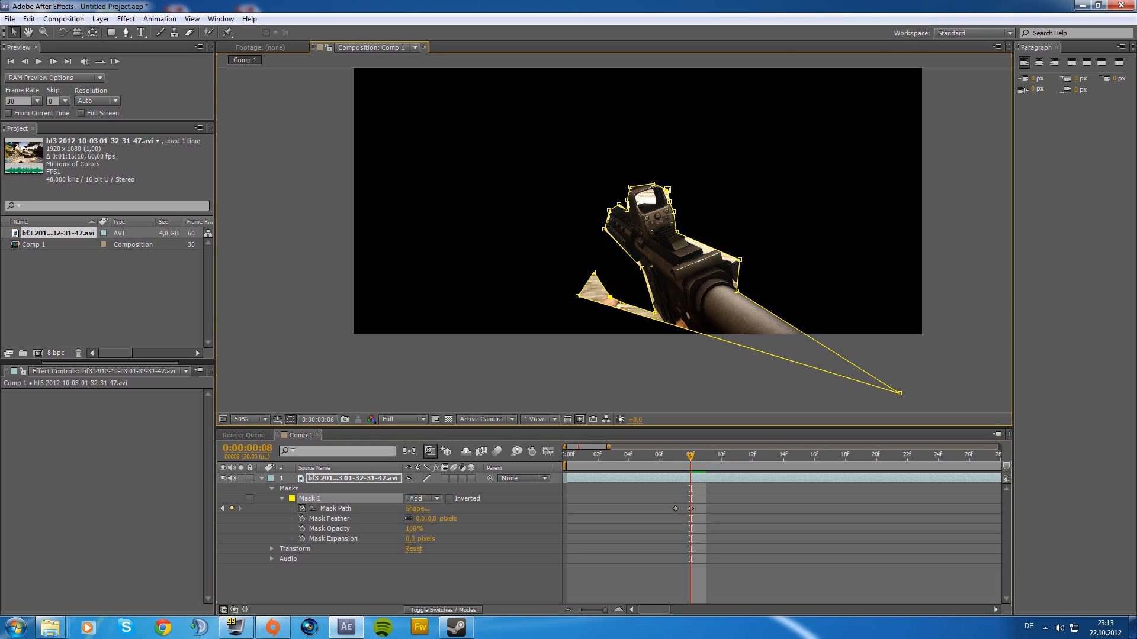
drag(576, 282, 548, 350)
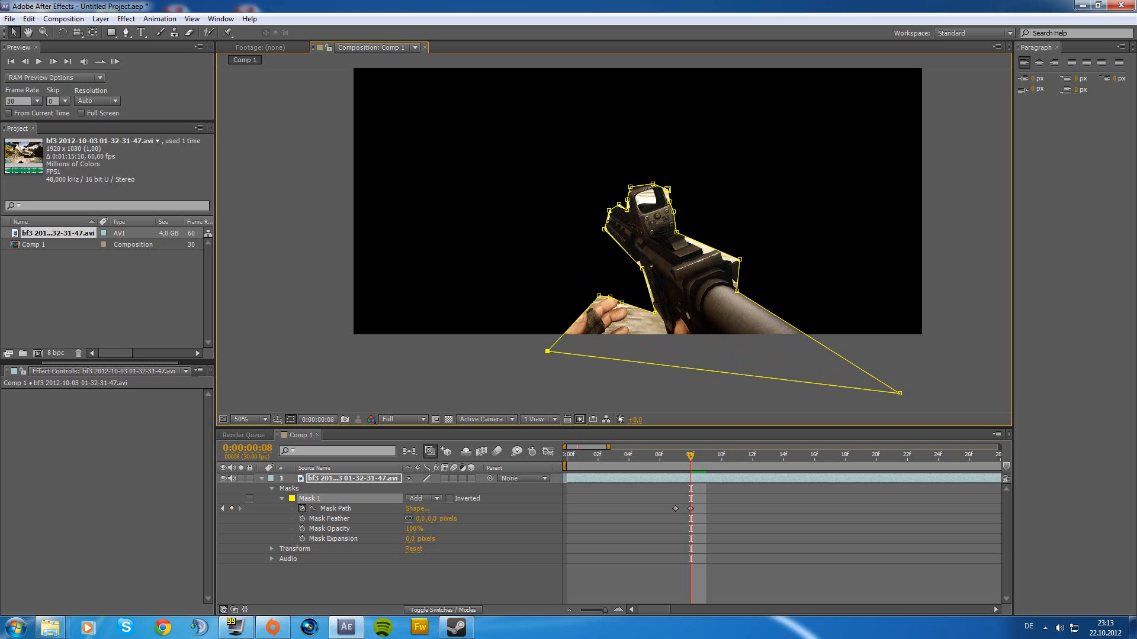
drag(548, 352, 533, 355)
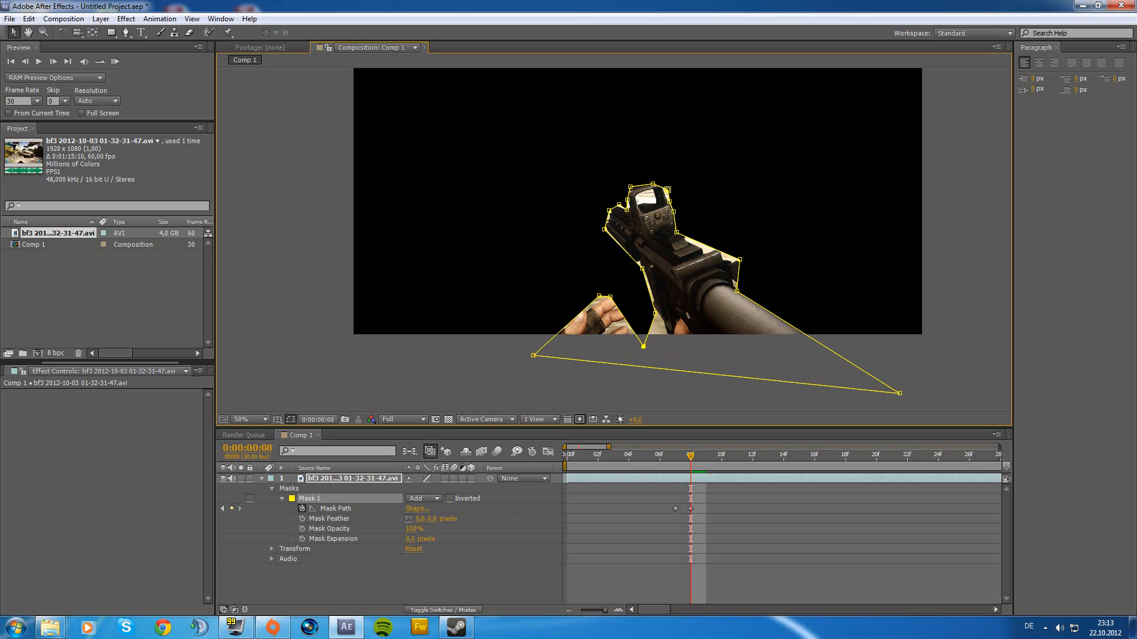
drag(645, 348, 670, 350)
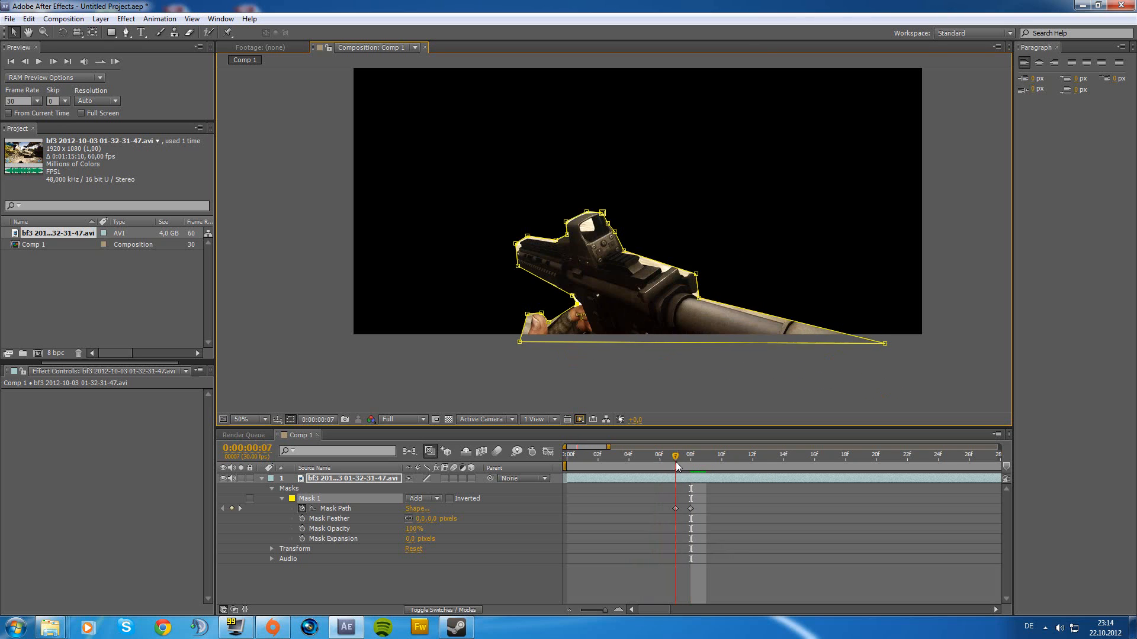
Step to the next frame and set the gun mask's mode to None to see the whole frame.
click(720, 455)
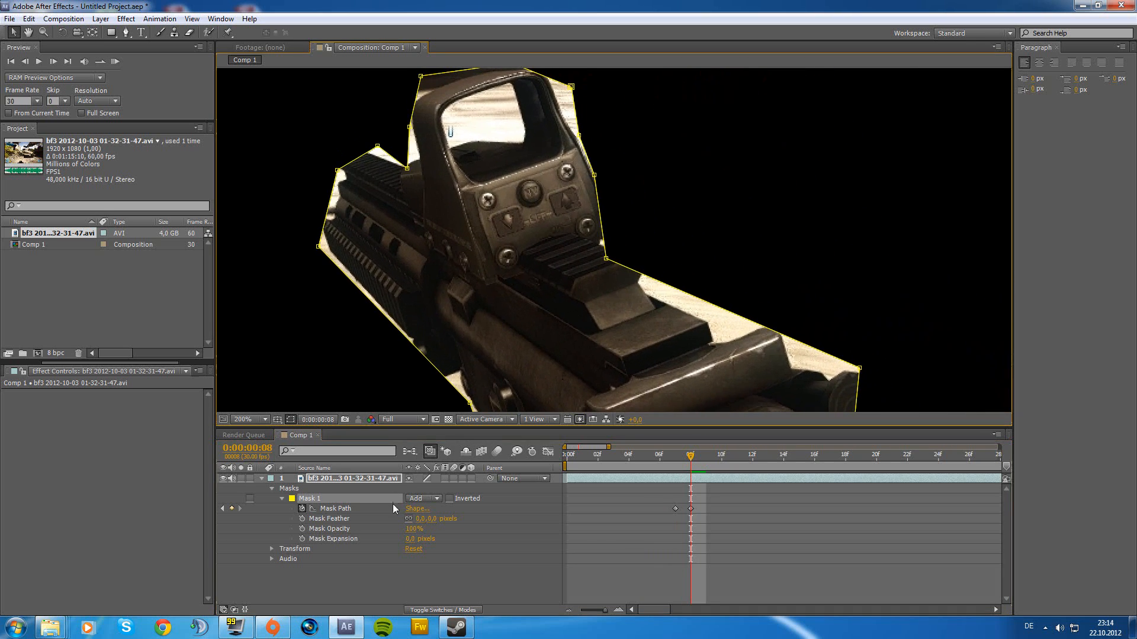
click(246, 419)
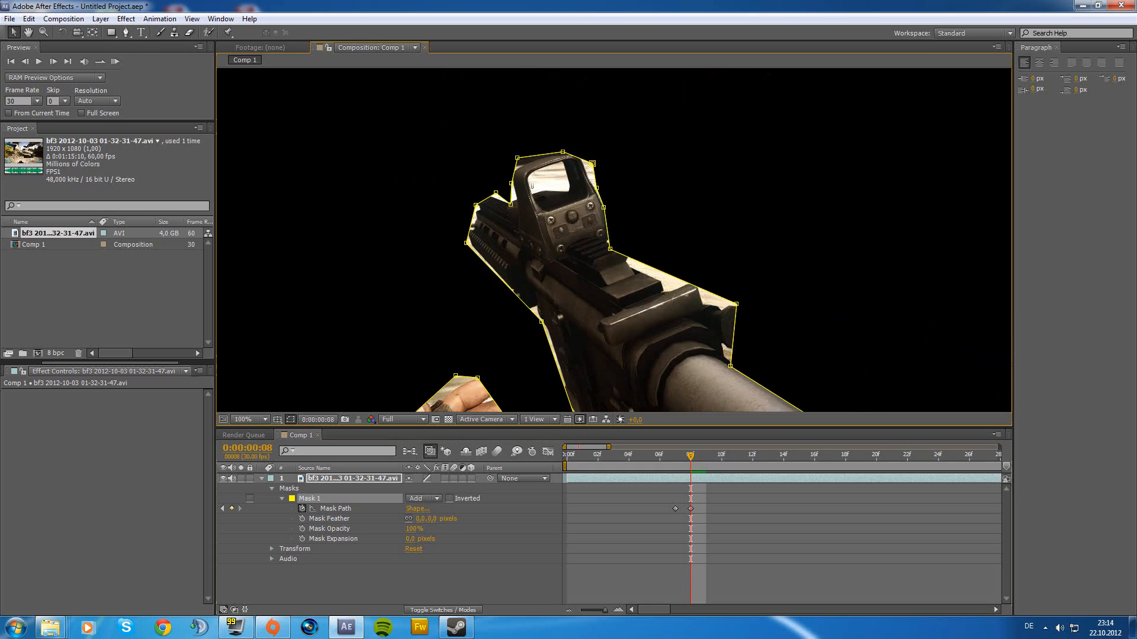
click(241, 419)
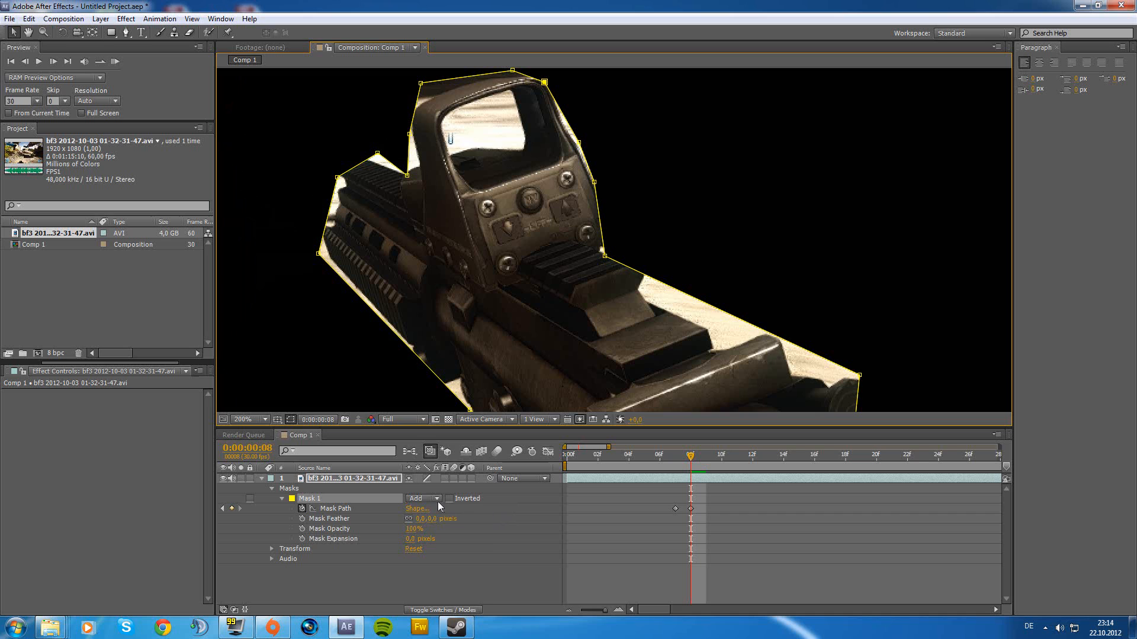
click(423, 499)
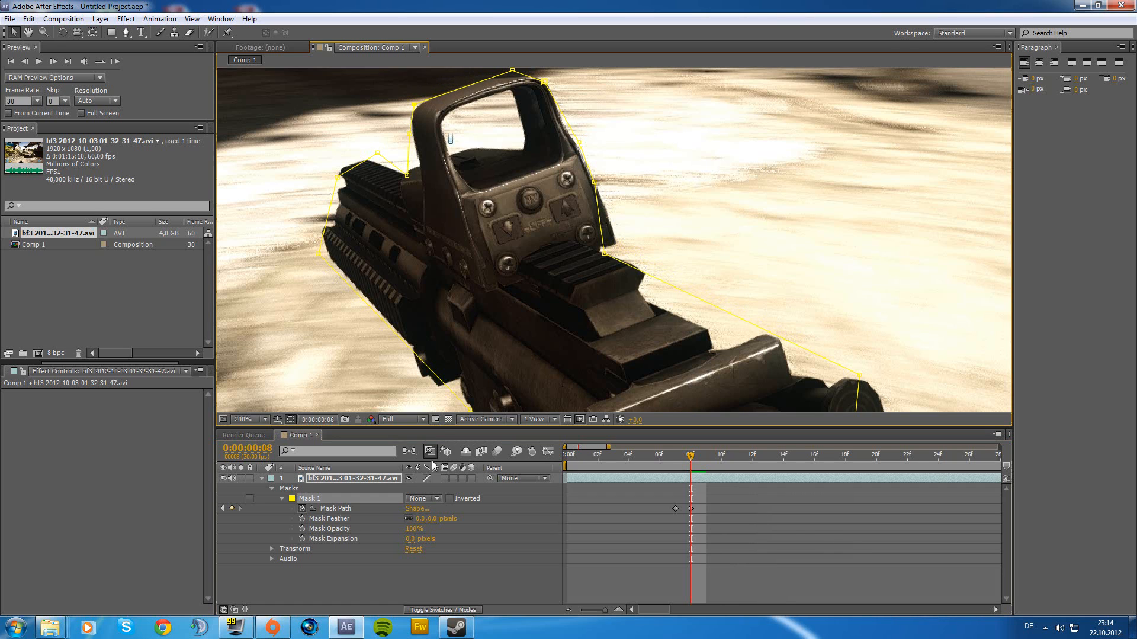
click(422, 498)
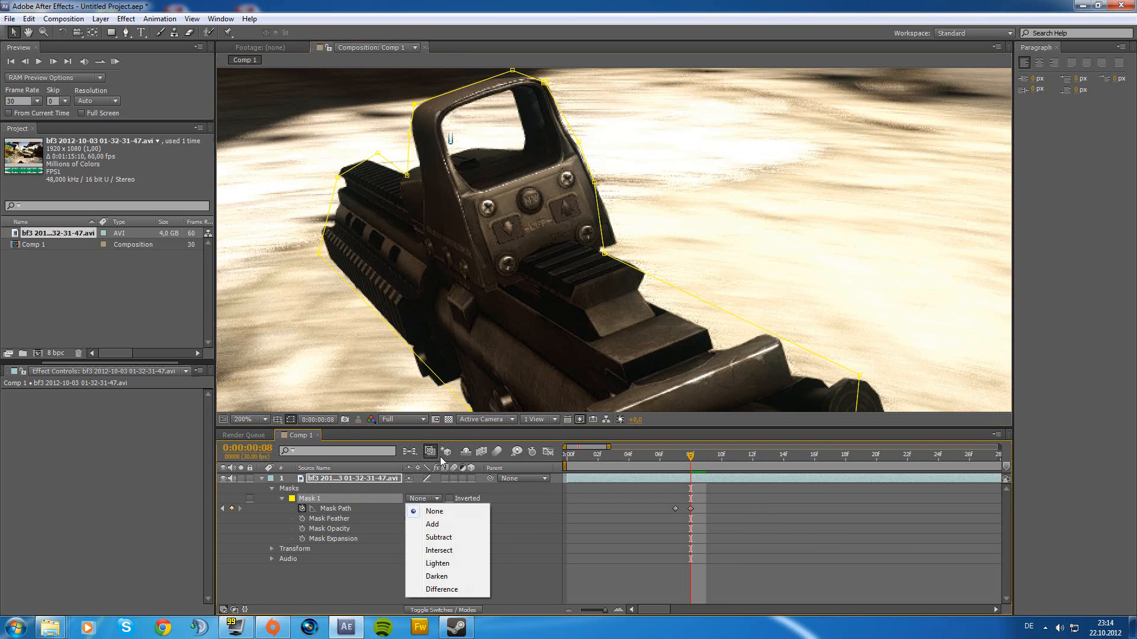
click(432, 525)
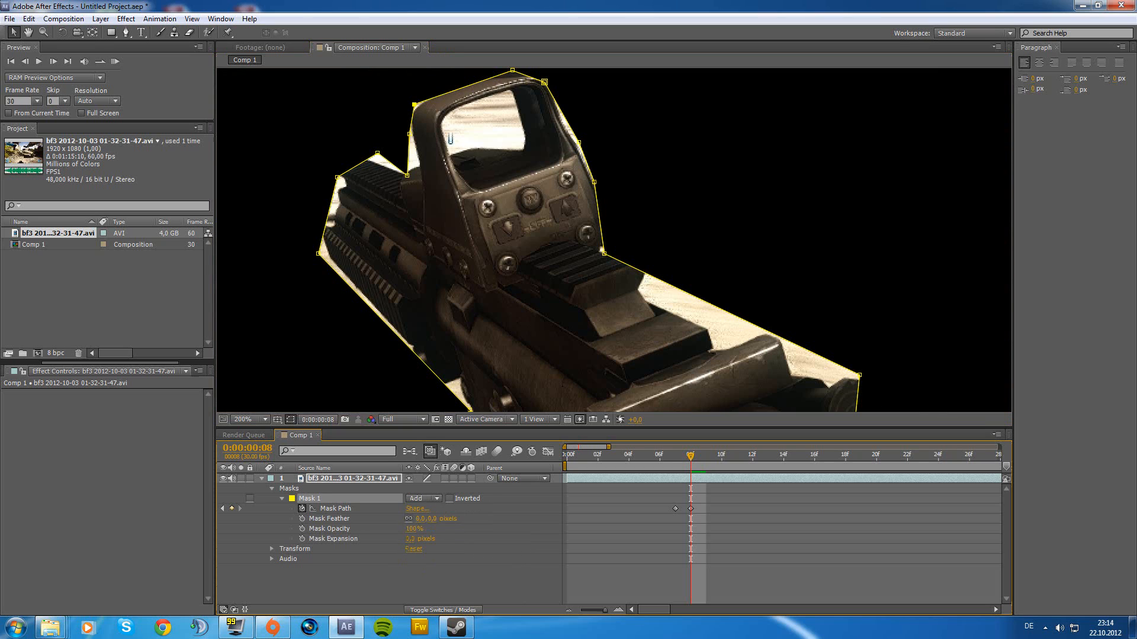
click(124, 33)
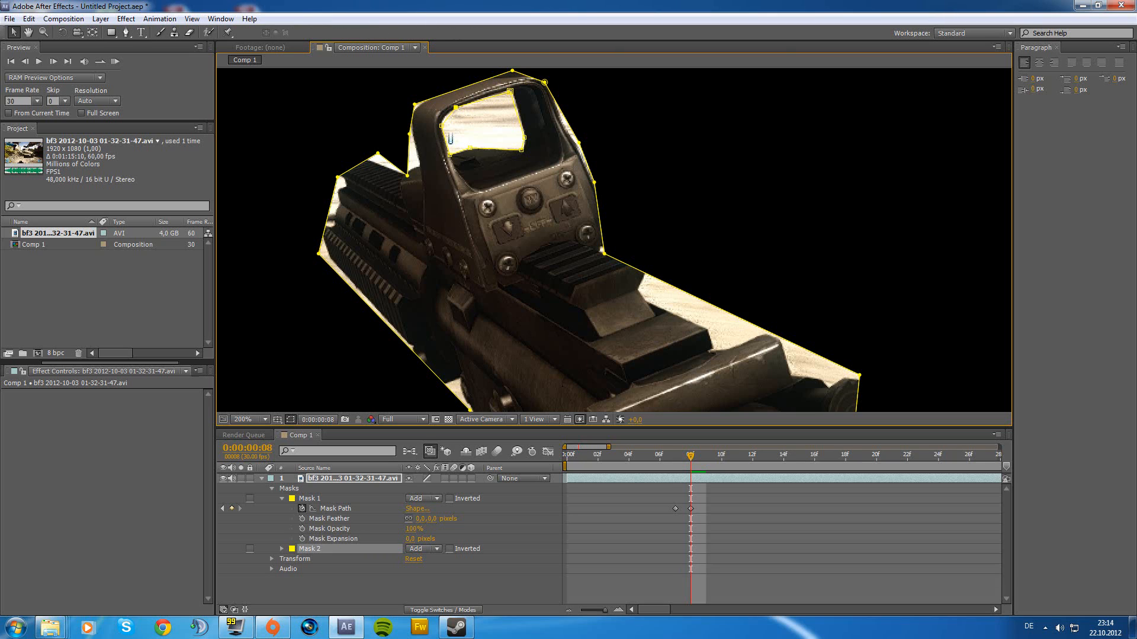
Bring up the combine-mode choices for the new sight-window Mask 2.
click(420, 549)
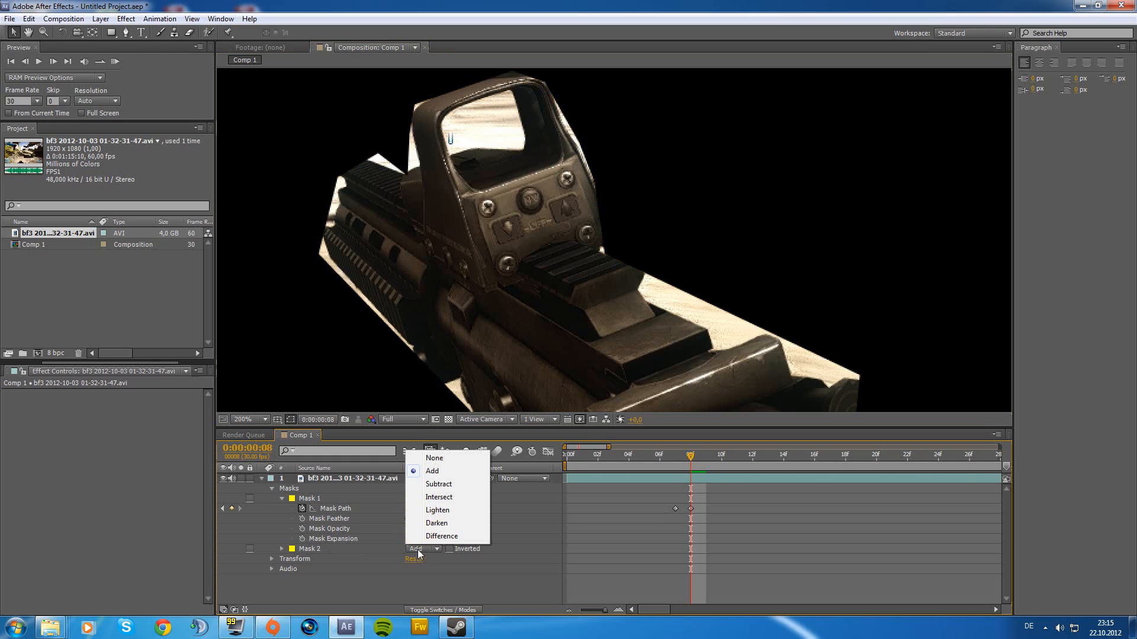
mouse_move(435, 457)
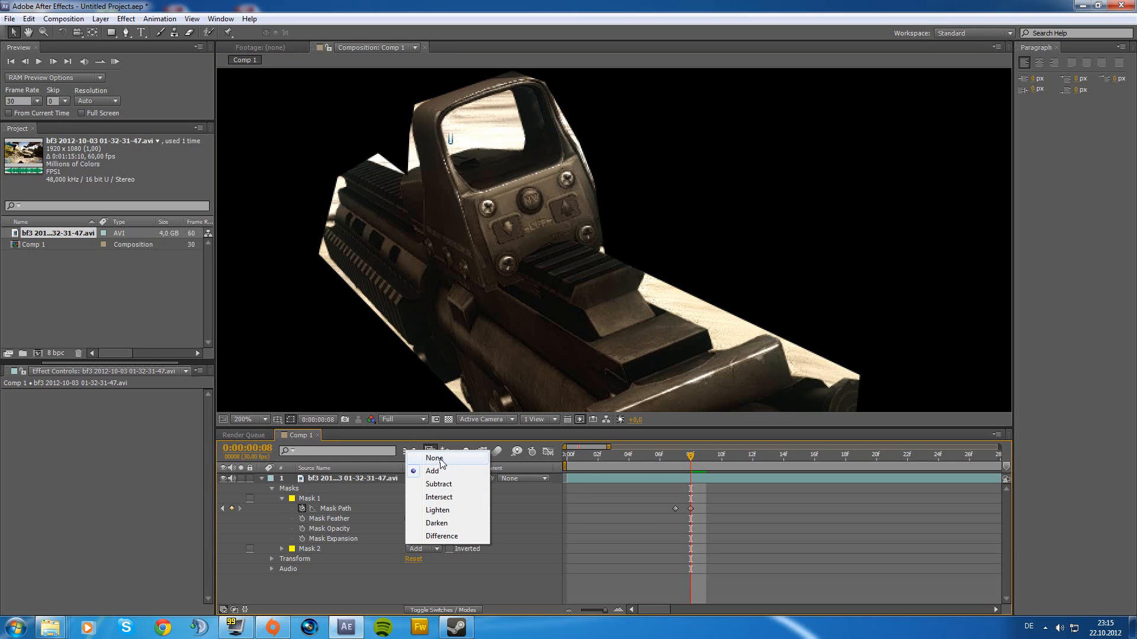
mouse_move(442, 484)
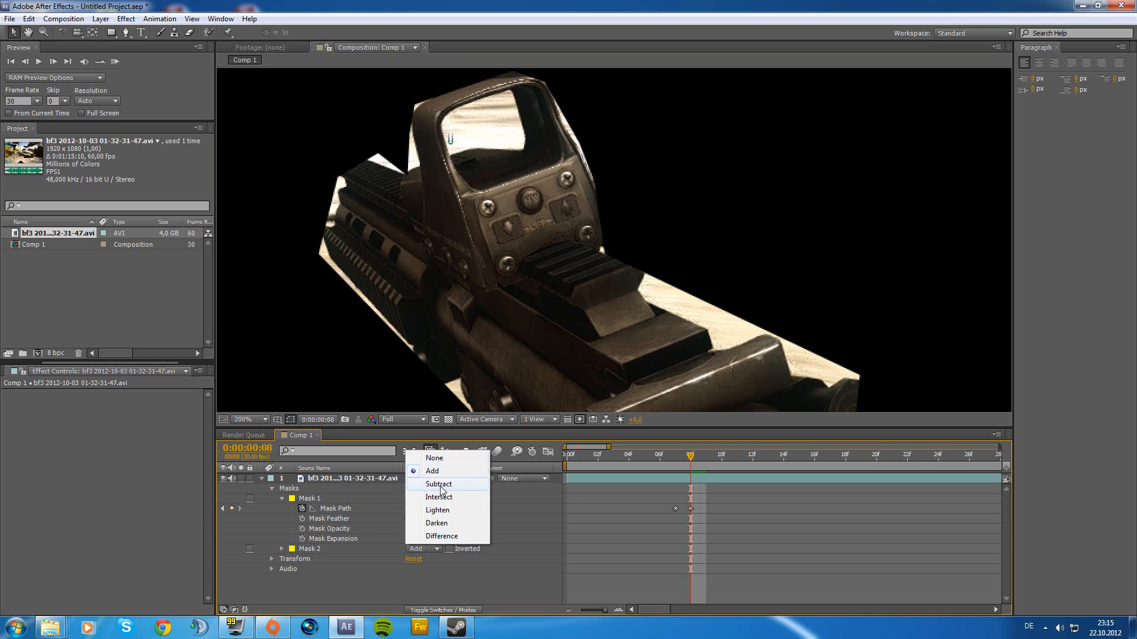
Set Mask 2 to Subtract so the sight's window is cut out of the gun cutout.
click(438, 485)
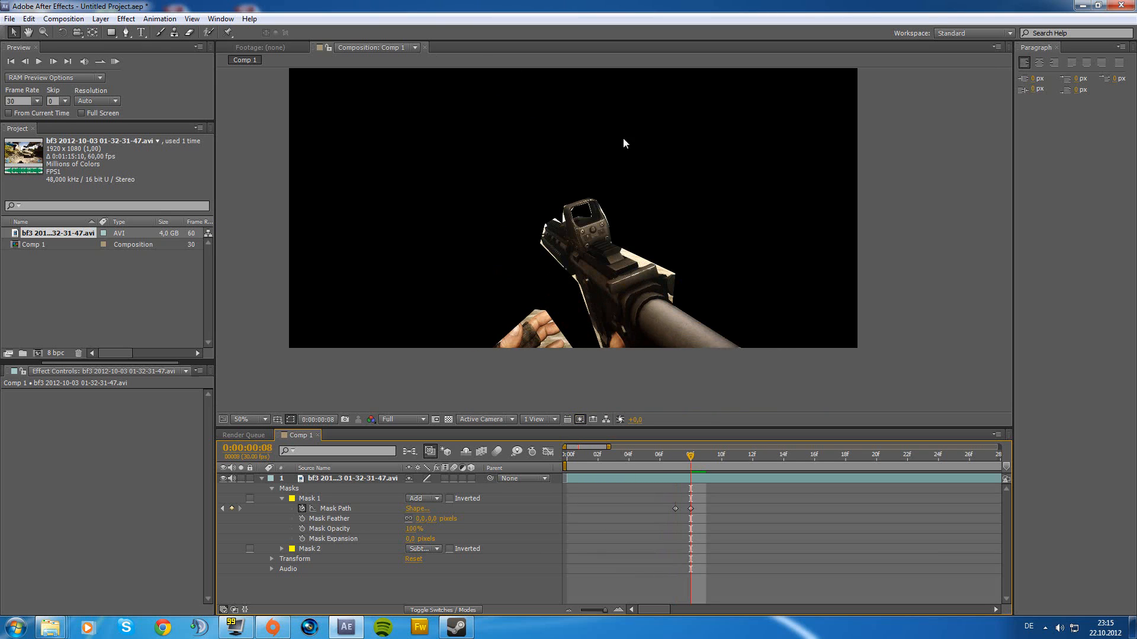
click(721, 455)
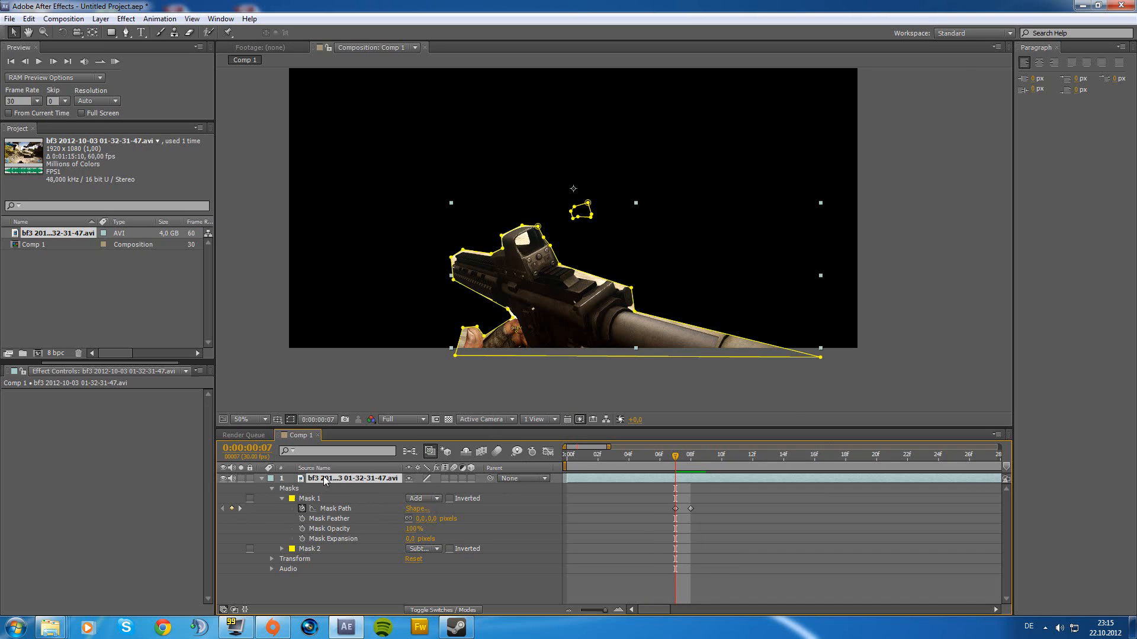
mouse_move(557, 419)
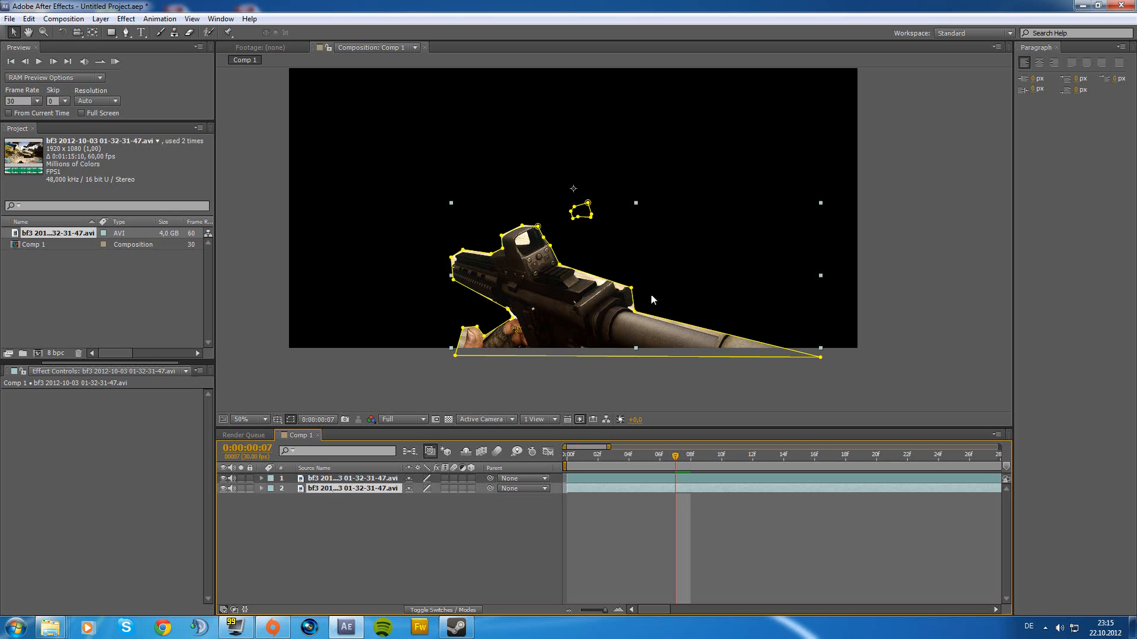
Expand the duplicated lower layer's properties and select its Masks group.
click(690, 454)
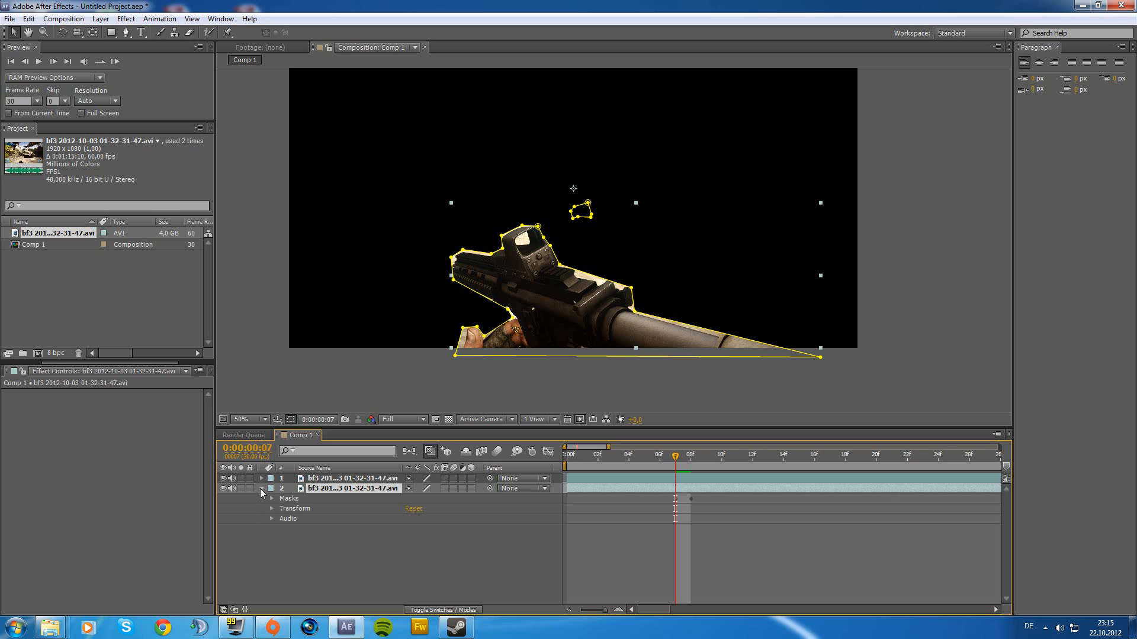
mouse_move(292, 508)
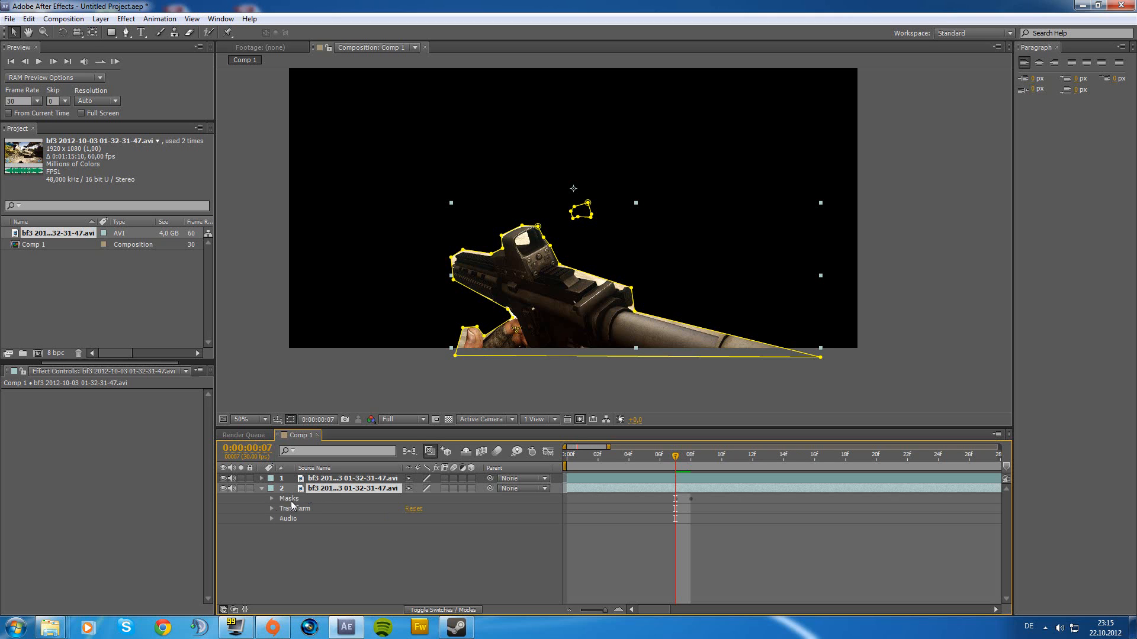
click(272, 499)
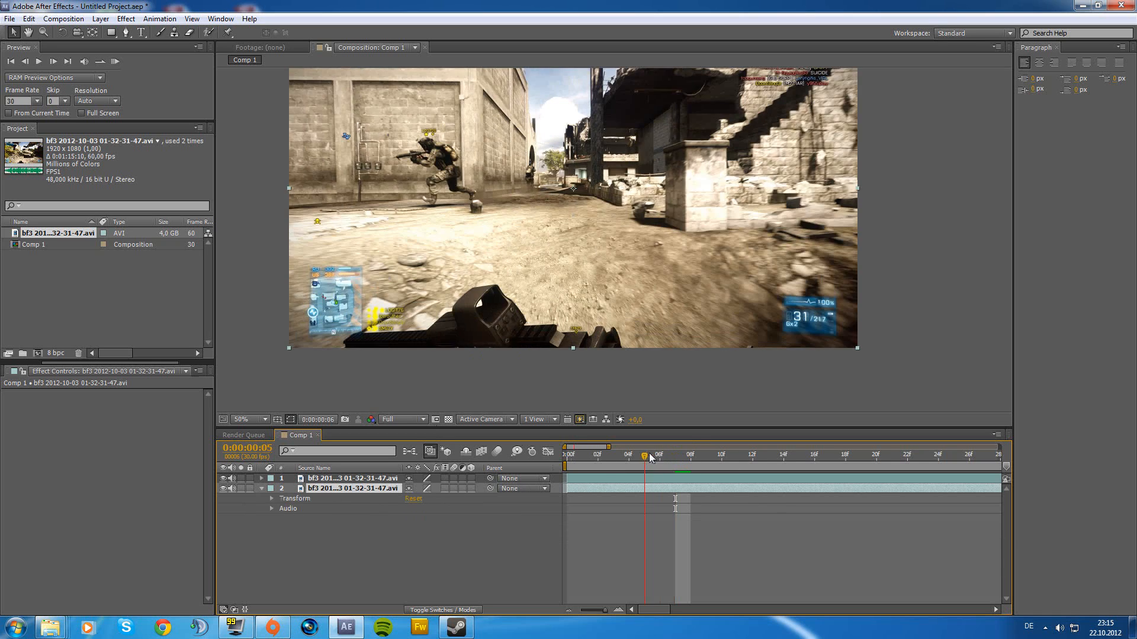
Move to frame 7 and expand the unmasked lower copy's properties for opacity keyframing.
click(673, 454)
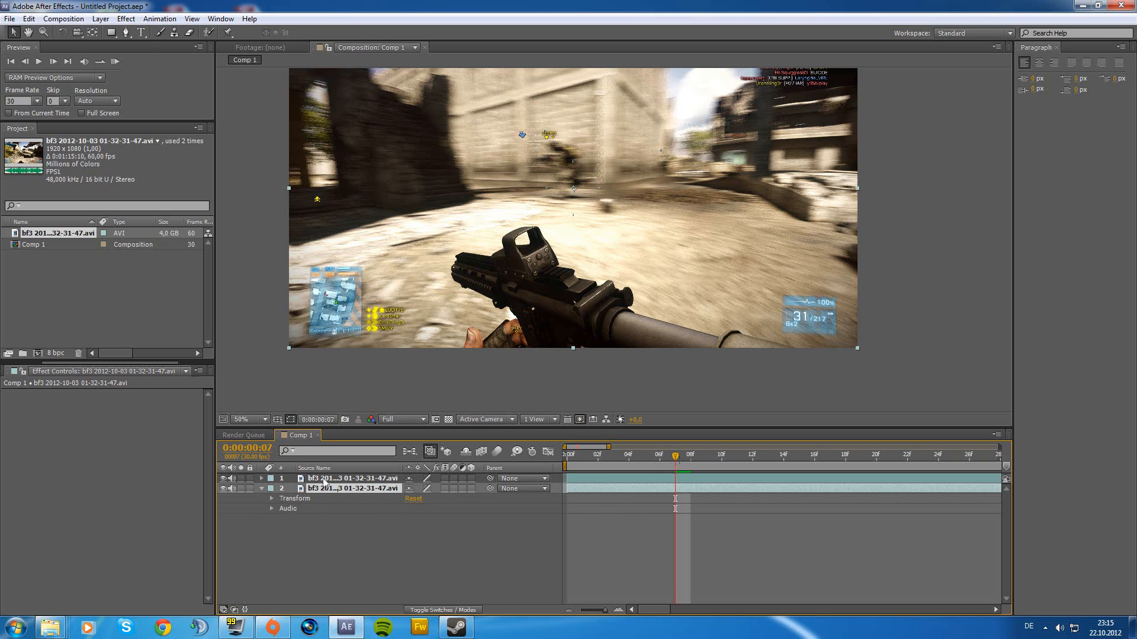
click(272, 477)
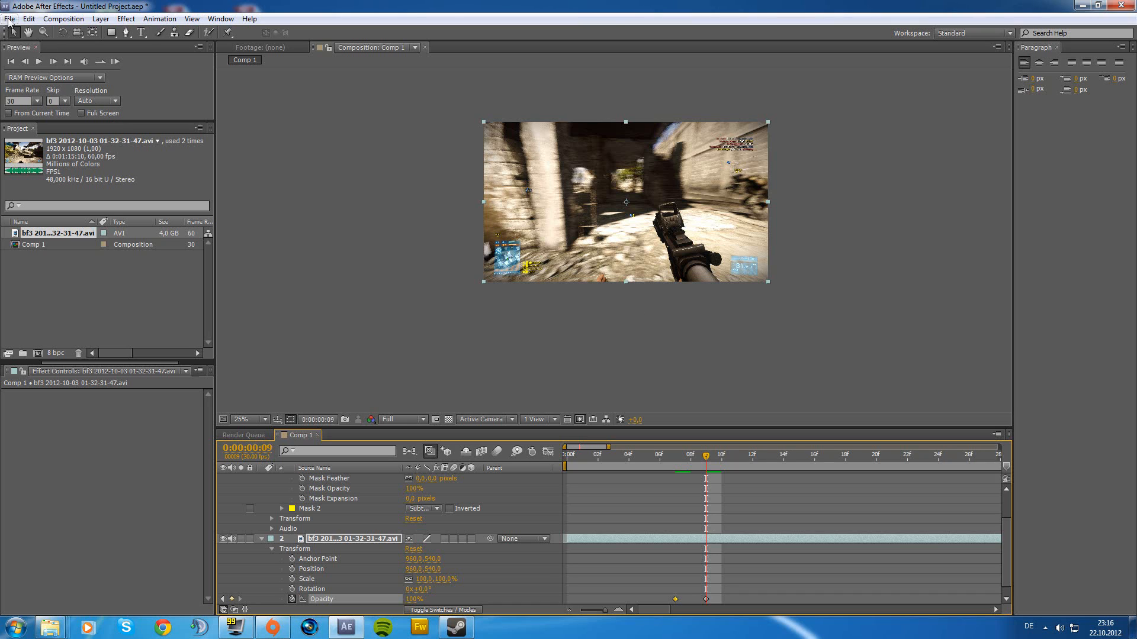
Bring up the File menu's project commands after keyframing the fade-in.
click(10, 18)
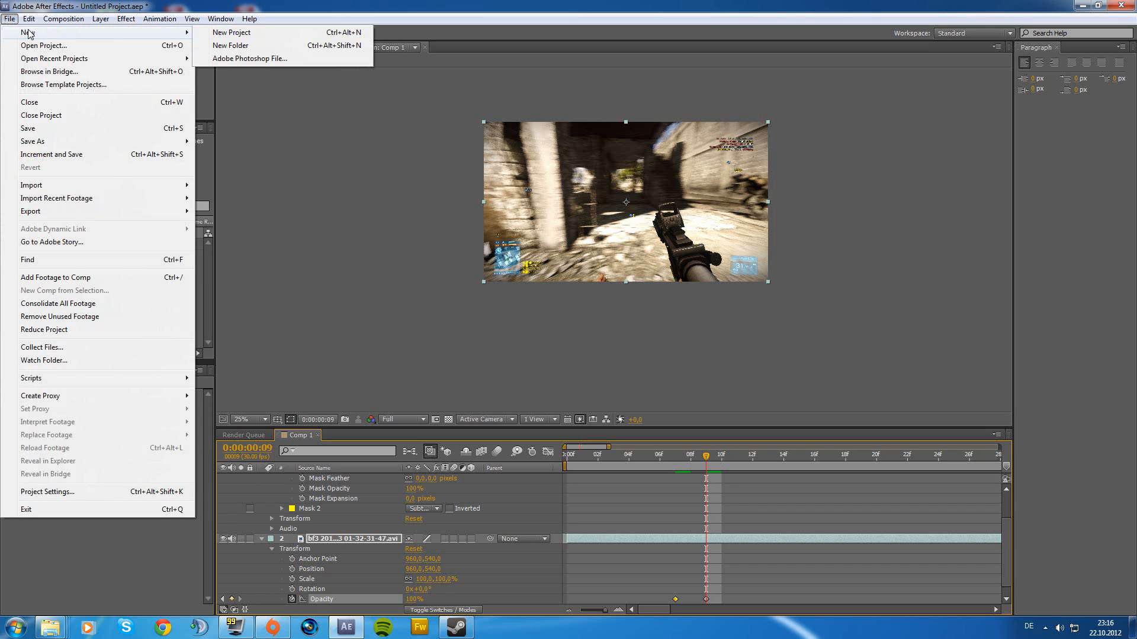
mouse_move(55, 54)
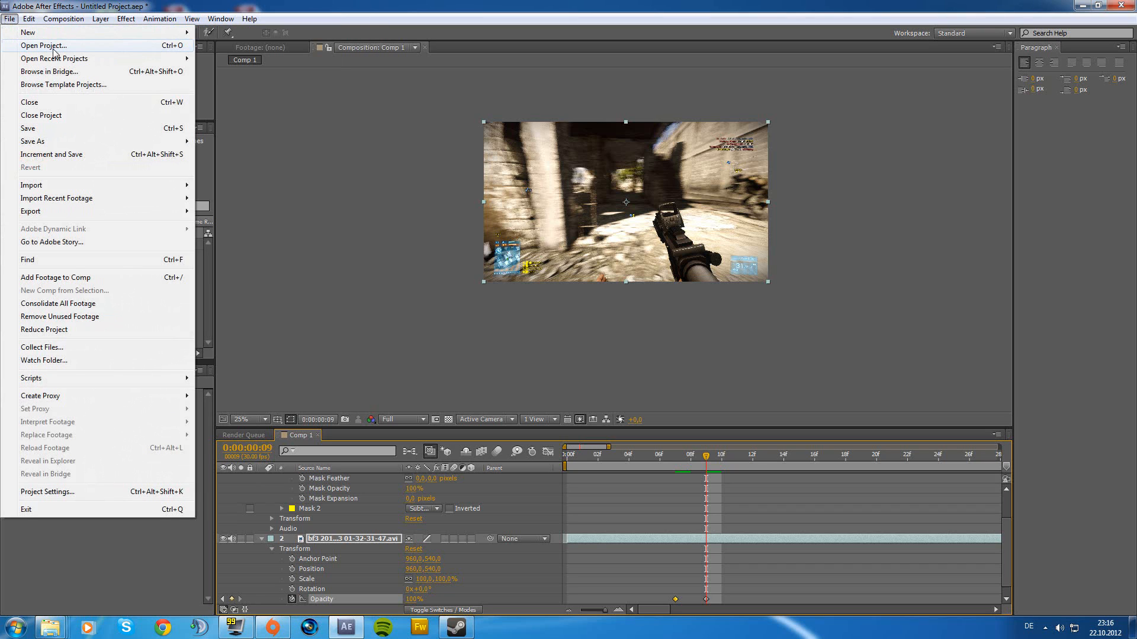